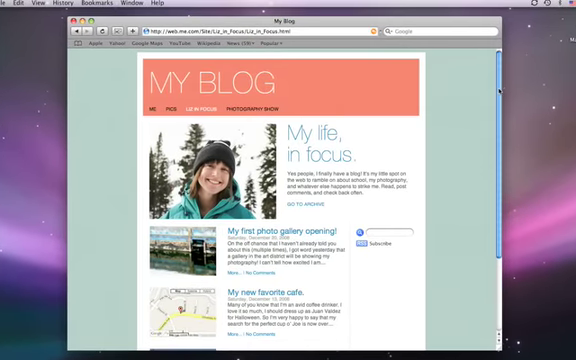
# Step: Complete the entry title 'Beach Pics are Up!' and browse Photos for a group picture
pyautogui.scroll(-3)
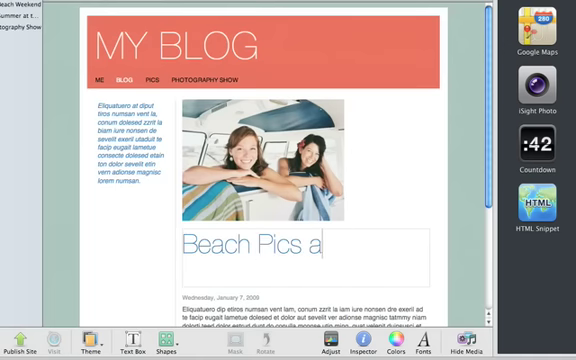
pyautogui.write('re Up!')
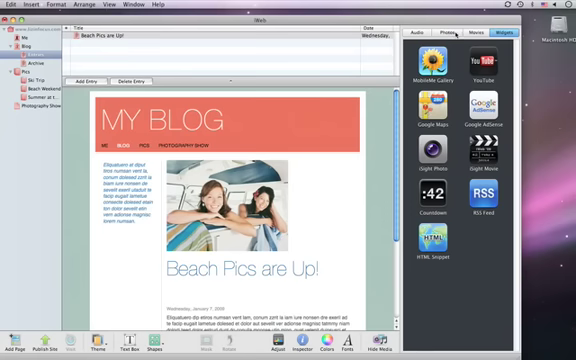
pyautogui.click(446, 37)
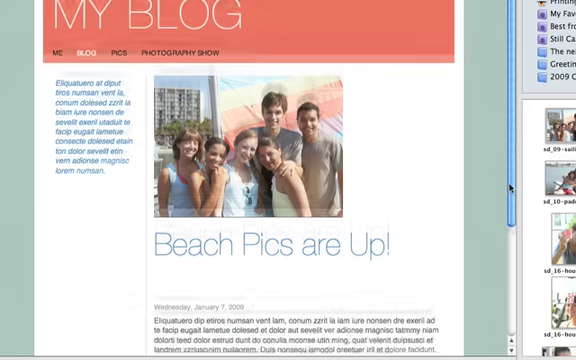
# Step: Replace the entry's placeholder body with a paragraph beginning 'California beaches ar…'
pyautogui.scroll(-3)
pyautogui.write('Okay, can I just say that.')
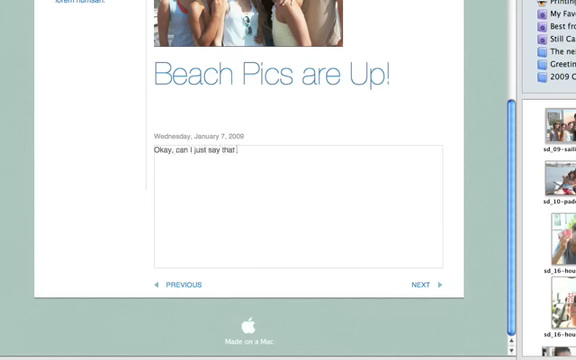
pyautogui.write('California beaches ar')
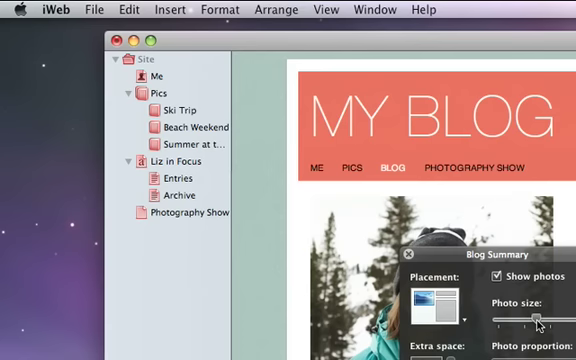
# Step: Retitle the Archive page heading, then view the published My Blog site in Safari
pyautogui.click(181, 195)
pyautogui.write('Liz')
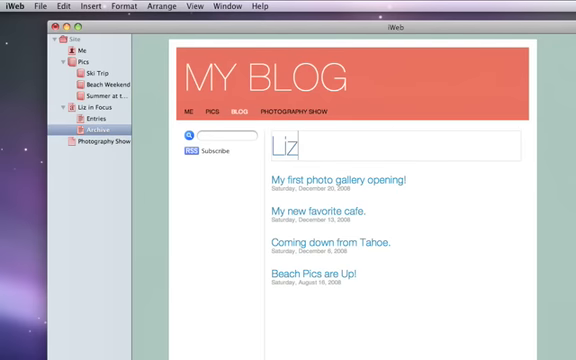
pyautogui.write('in Fo')
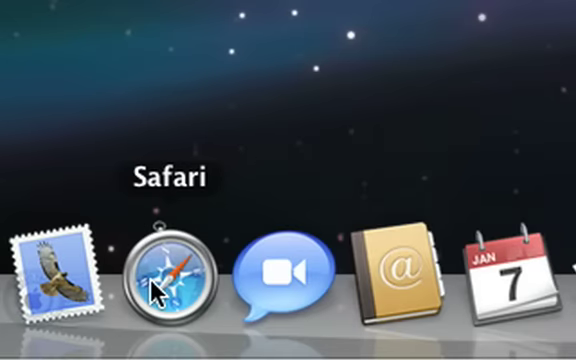
pyautogui.click(167, 280)
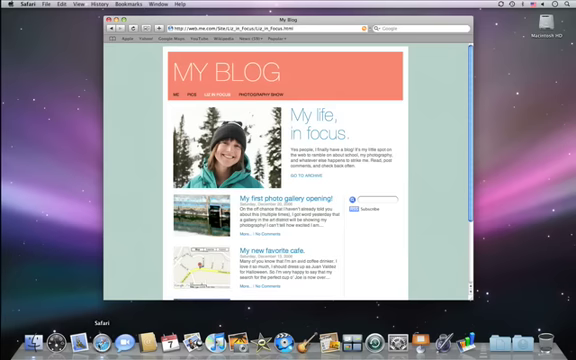